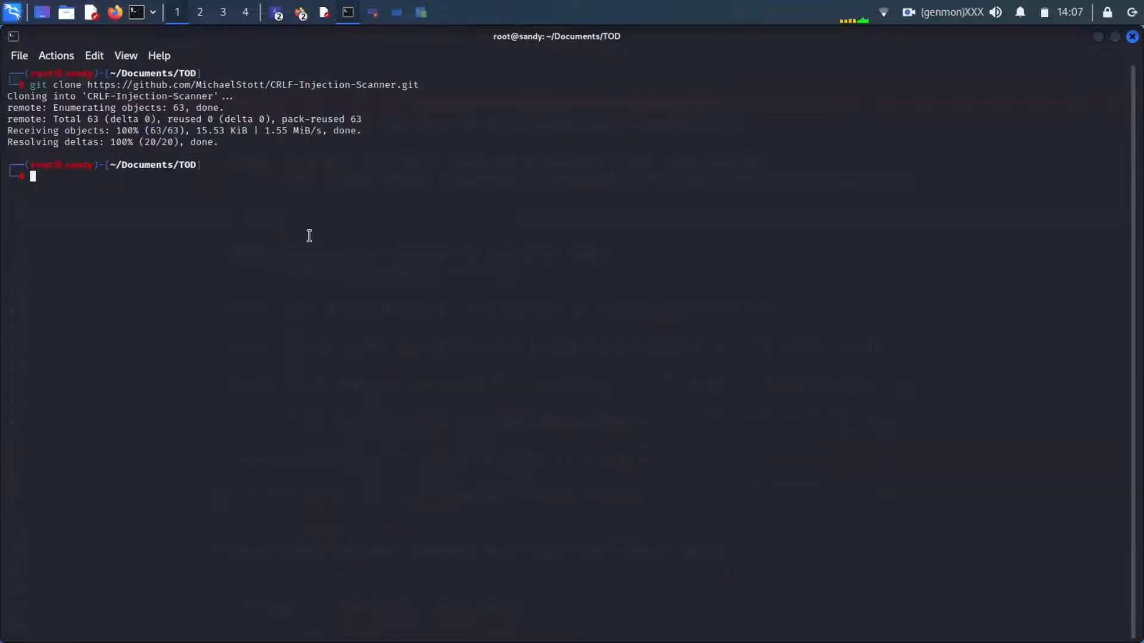
Enter the cloned CRLF-Injection-Scanner folder and return to the notes for the install command
{"action": "type", "text": "cd CRLF-Injection-Scanner"}
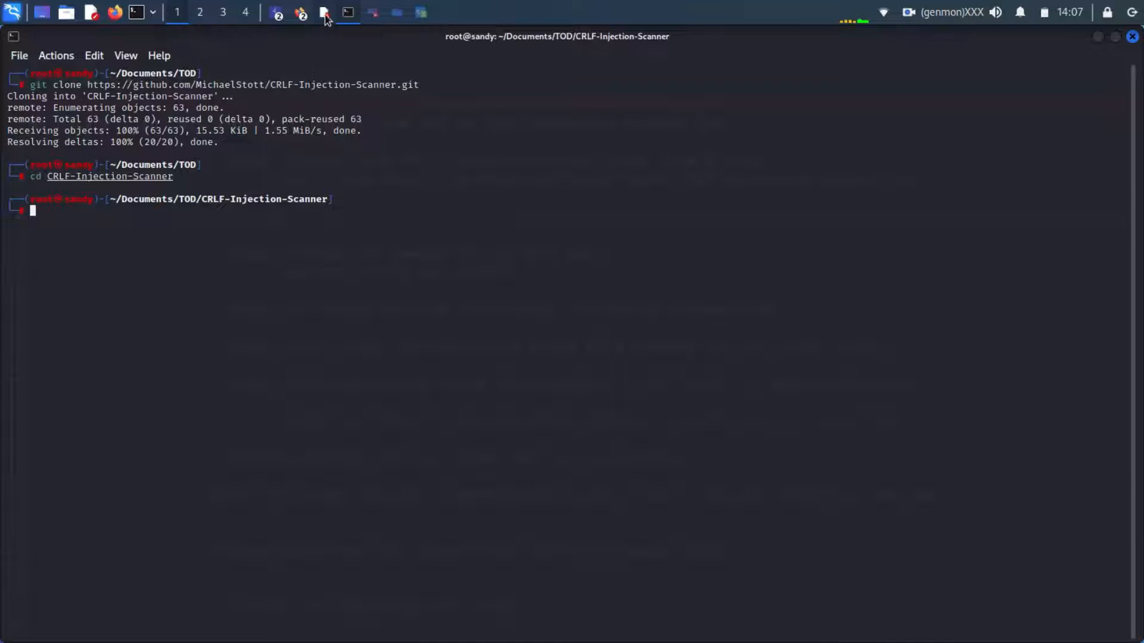
{"action": "left_click", "coordinate": [323, 12]}
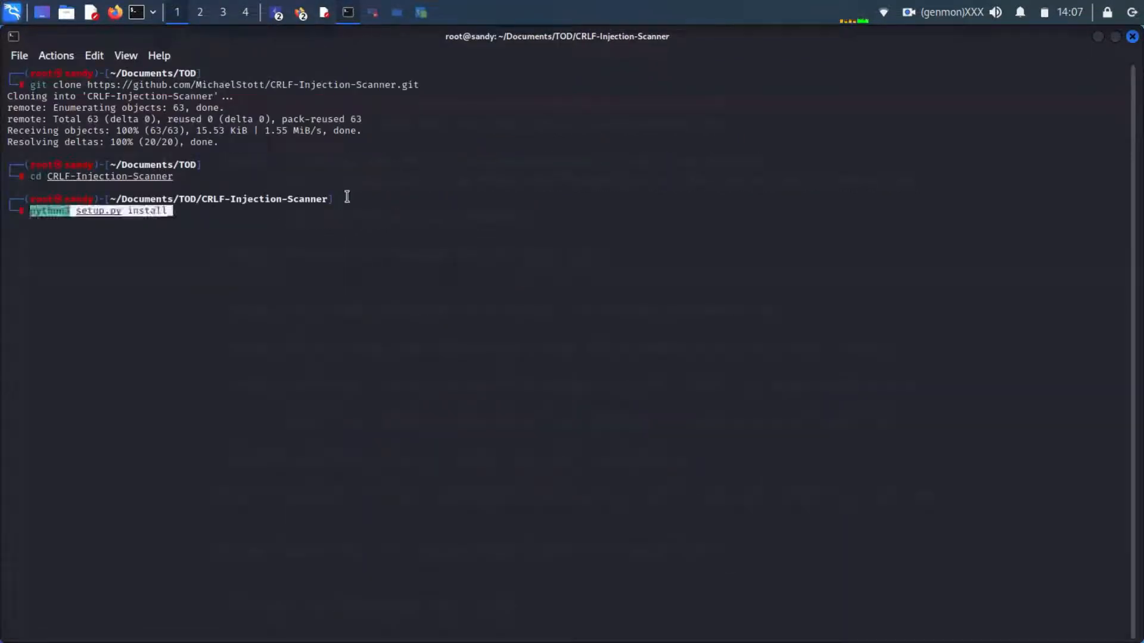
Run python3 setup.py install to install the scanner
{"action": "key", "text": "Return"}
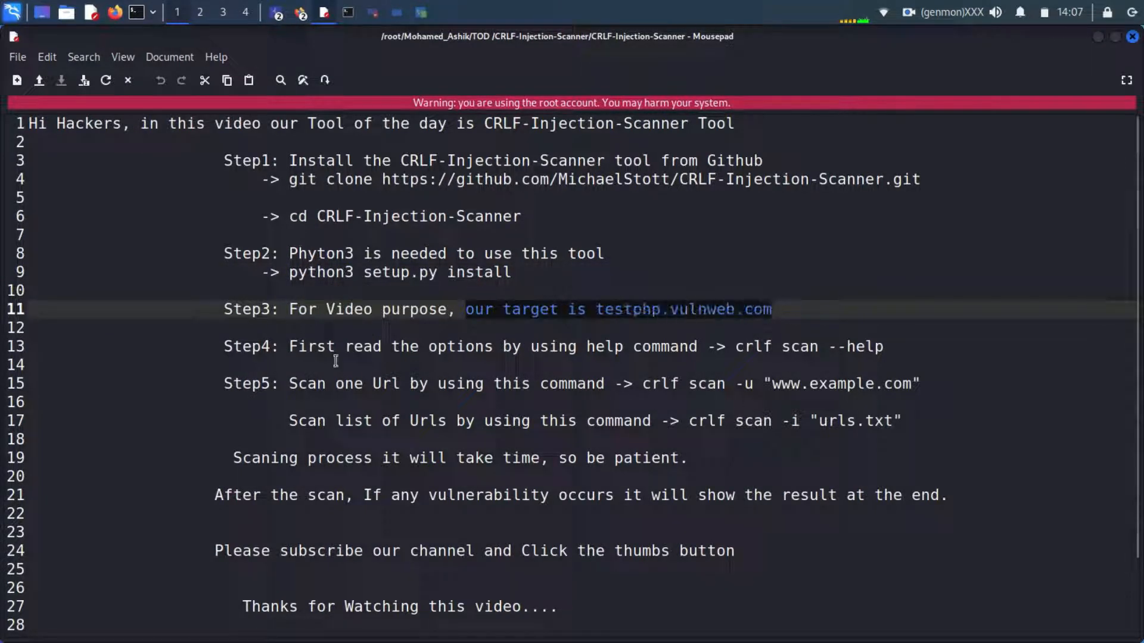
Select the 'crlf scan --help' command from Step4 of the notes
{"action": "left_click", "coordinate": [288, 346]}
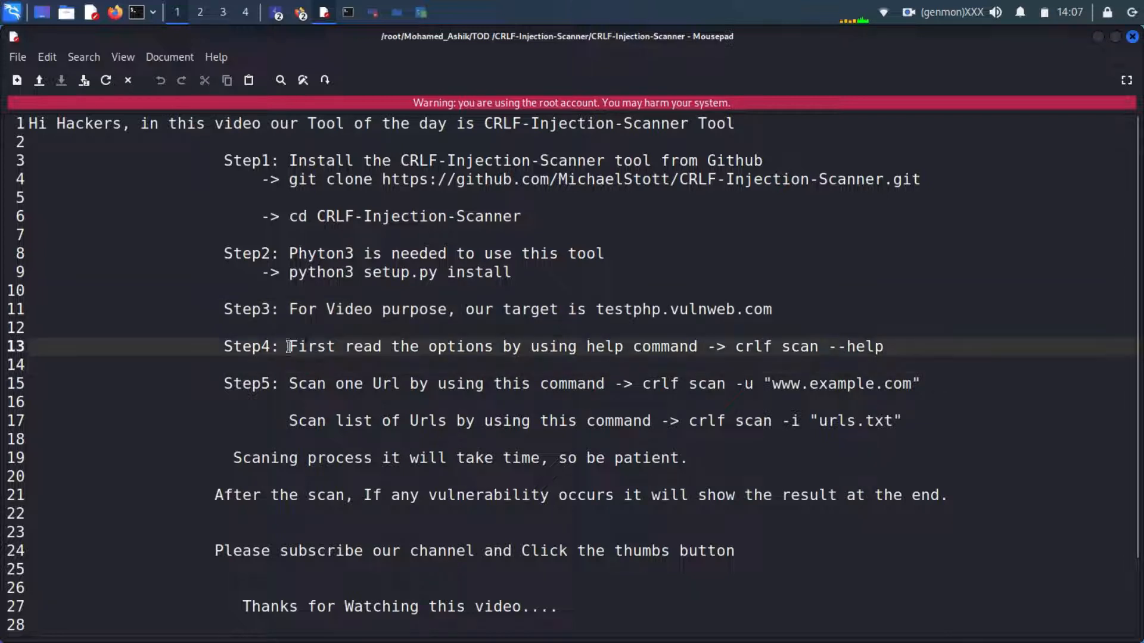
{"action": "left_click_drag", "start_coordinate": [287, 347], "coordinate": [703, 347]}
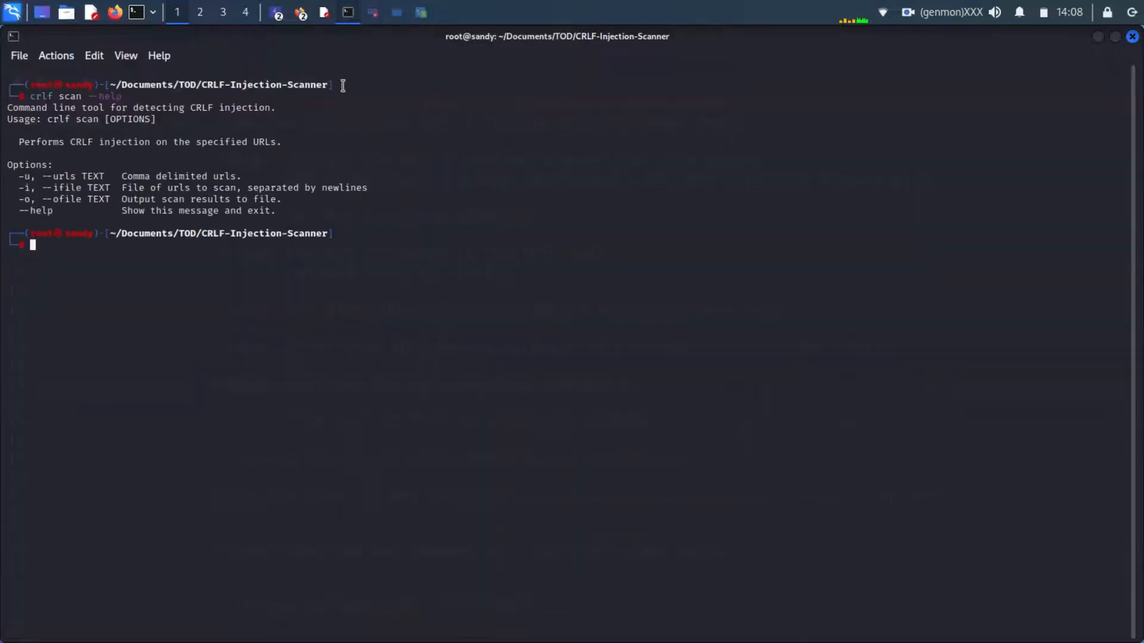
Compose a single-URL scan: crlf scan -u with target testphp.vulnweb.com
{"action": "type", "text": "crlf scan -u 'www.example.com'"}
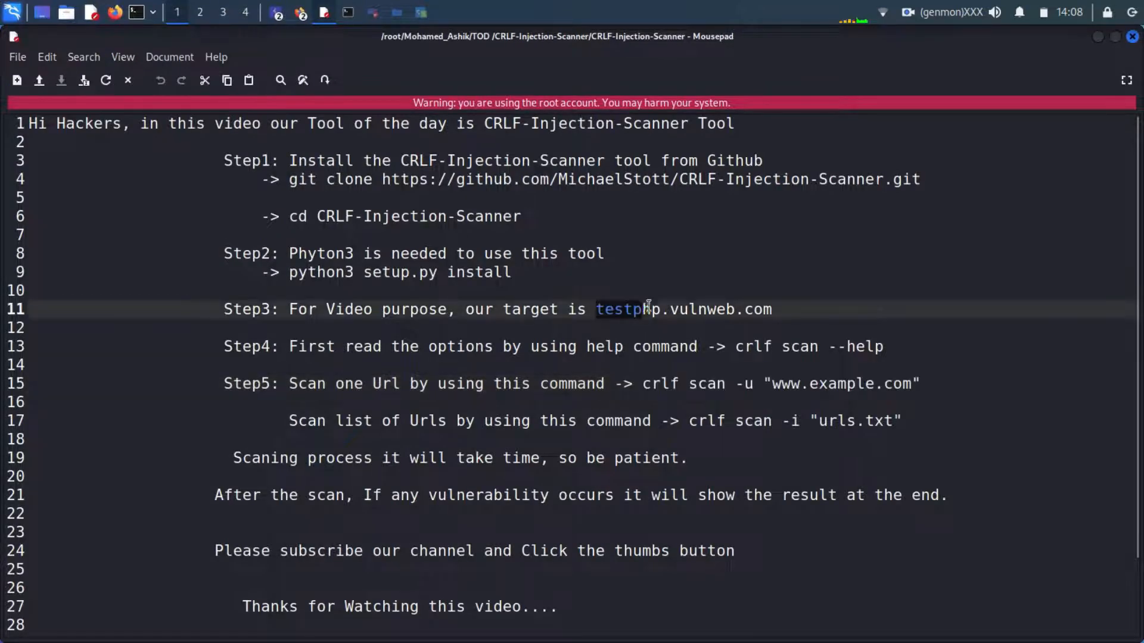
{"action": "left_click", "coordinate": [346, 12]}
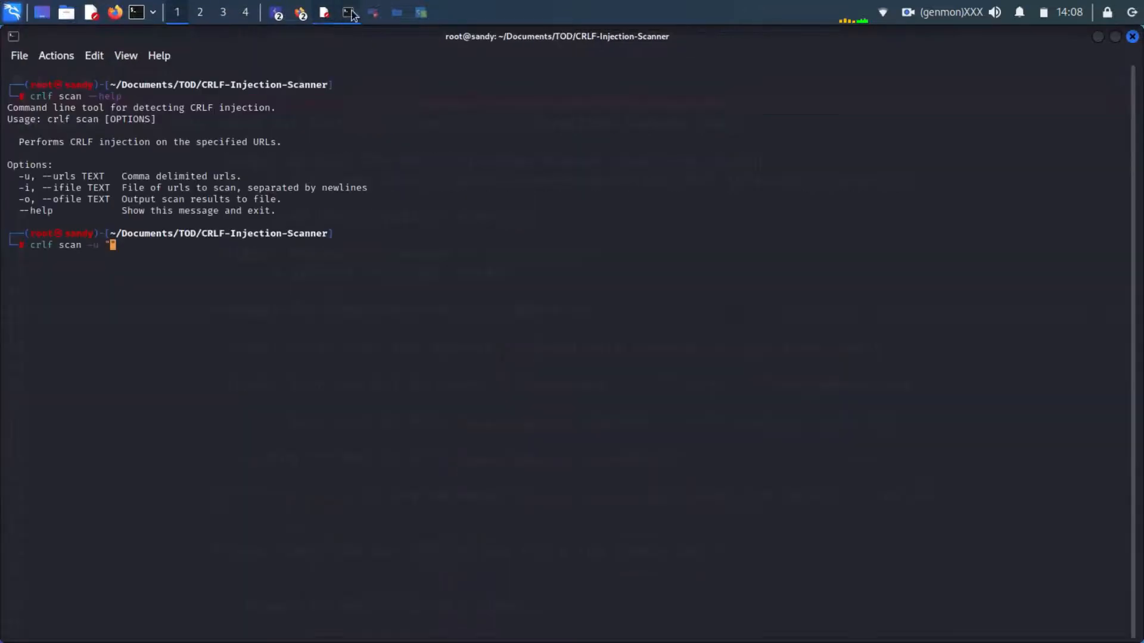
{"action": "type", "text": "testphp.vulnweb.com"}
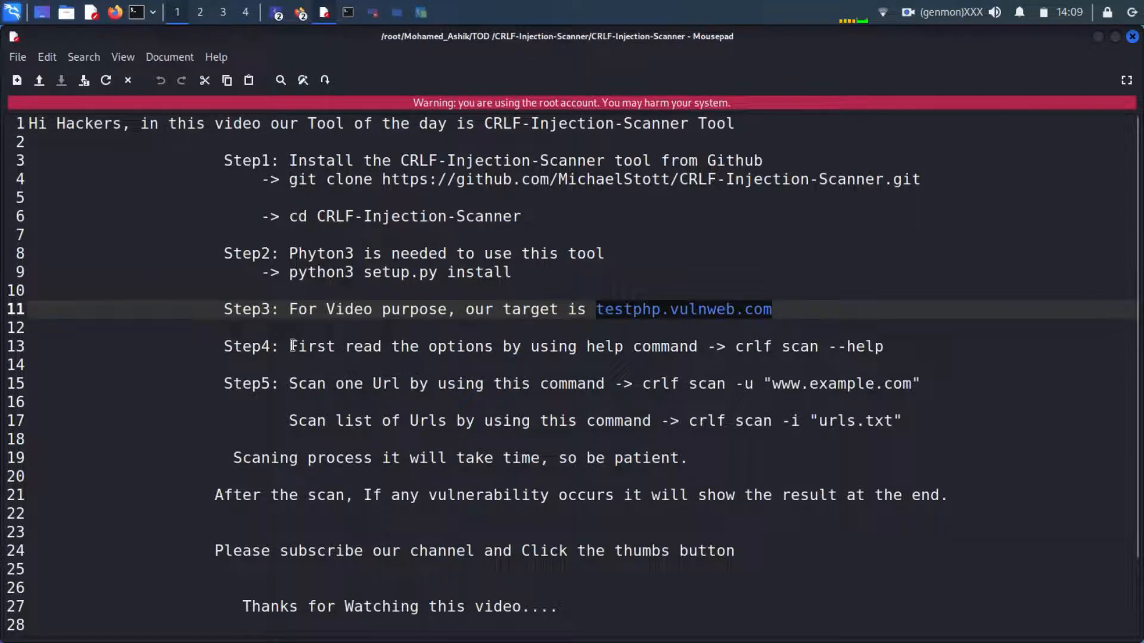
Select the target host testphp.vulnweb.com in the notes before launching the scan
{"action": "double_click", "coordinate": [319, 420]}
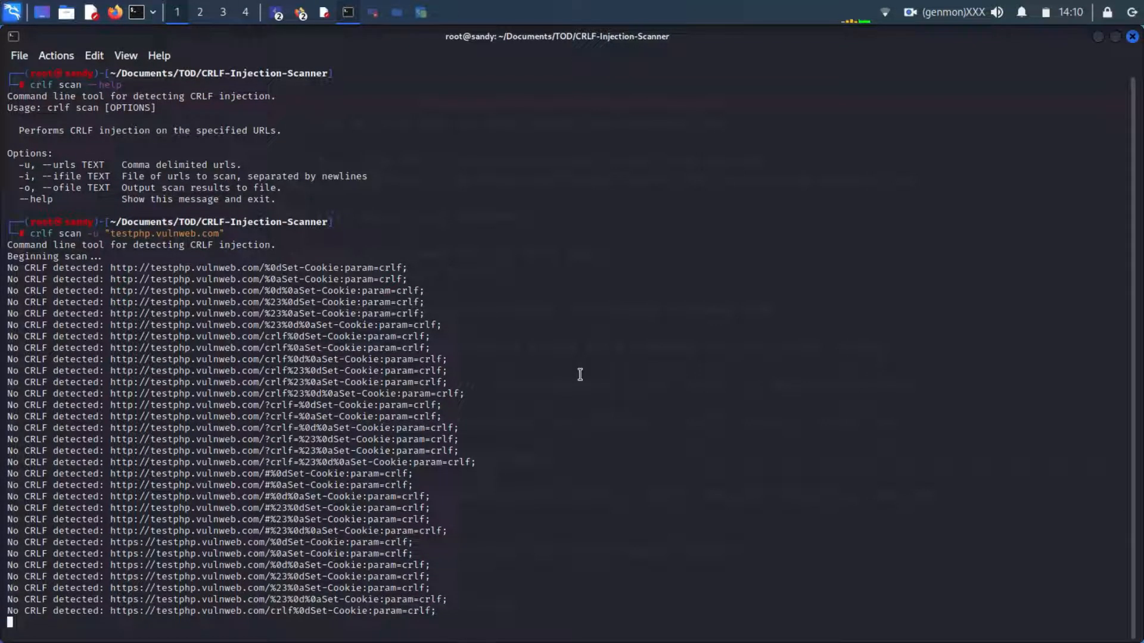
Scroll through the scan output, all payloads reporting No CRLF detected
{"action": "scroll", "scroll_direction": "down", "scroll_amount": 3}
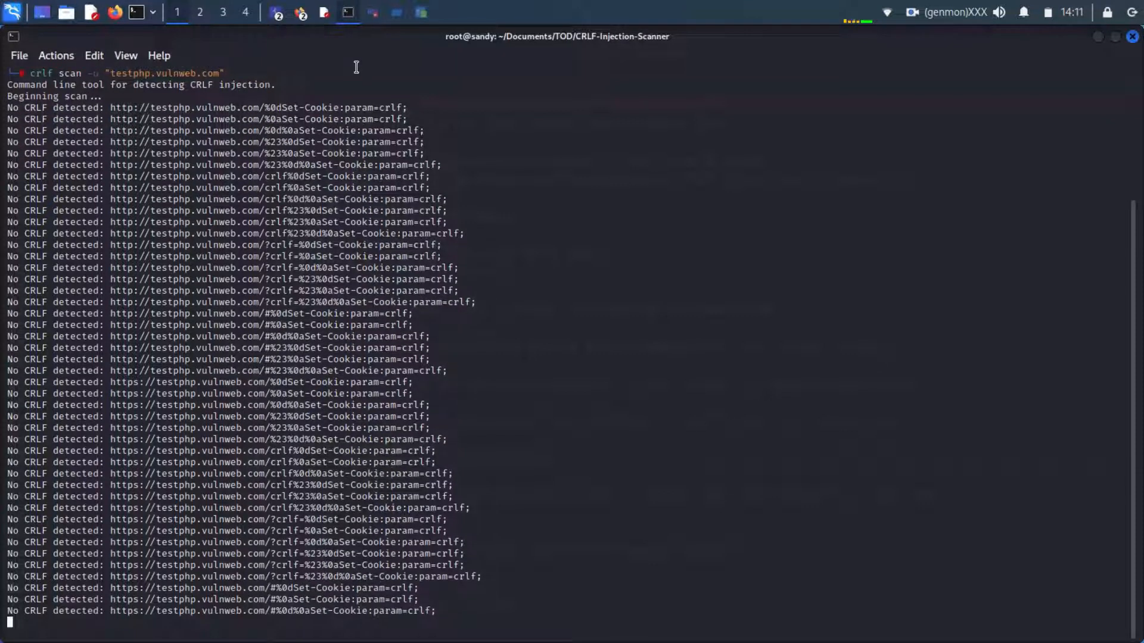
{"action": "scroll", "scroll_direction": "down", "scroll_amount": 3}
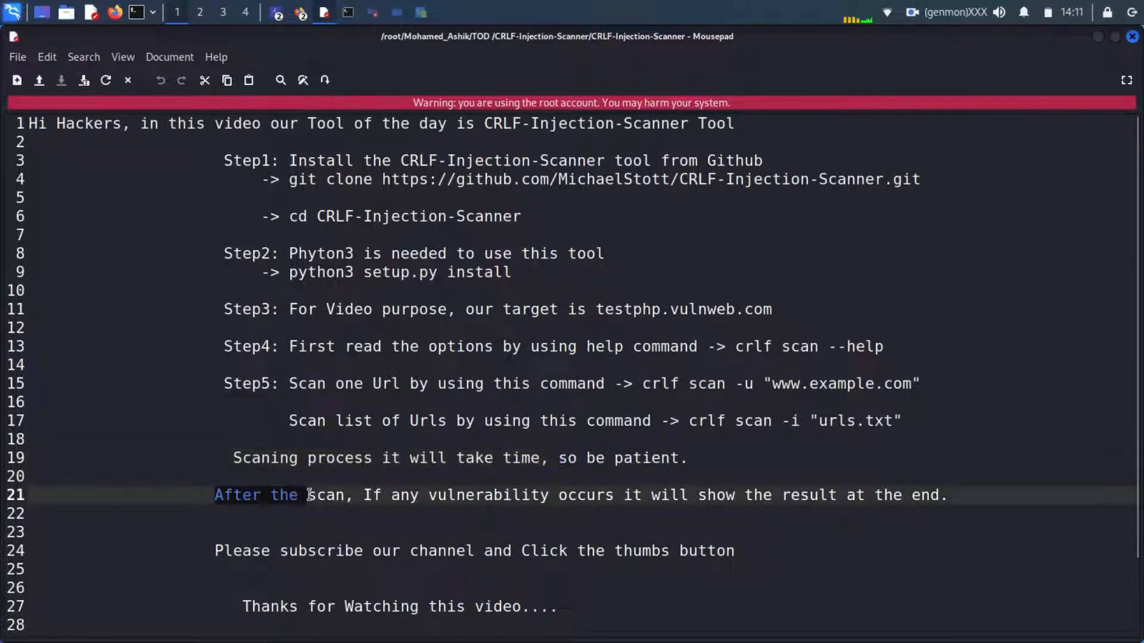
Add closing line 29 with the CRLF-Injection-Scanner GitHub link for more information
{"action": "left_click_drag", "start_coordinate": [362, 494], "coordinate": [615, 495]}
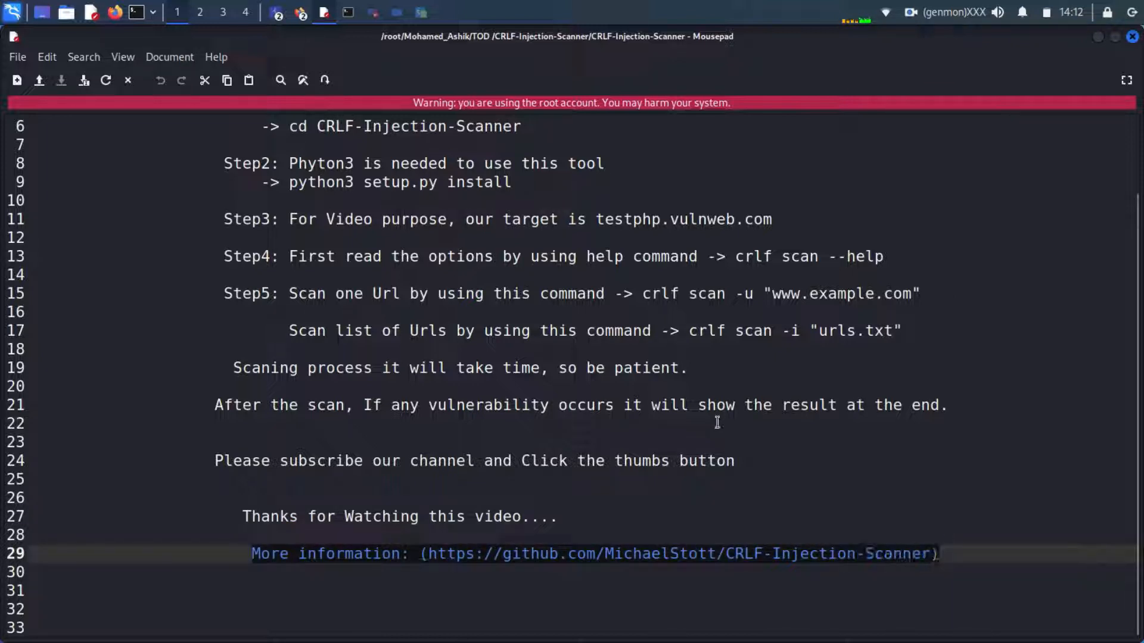
{"action": "left_click", "coordinate": [970, 566]}
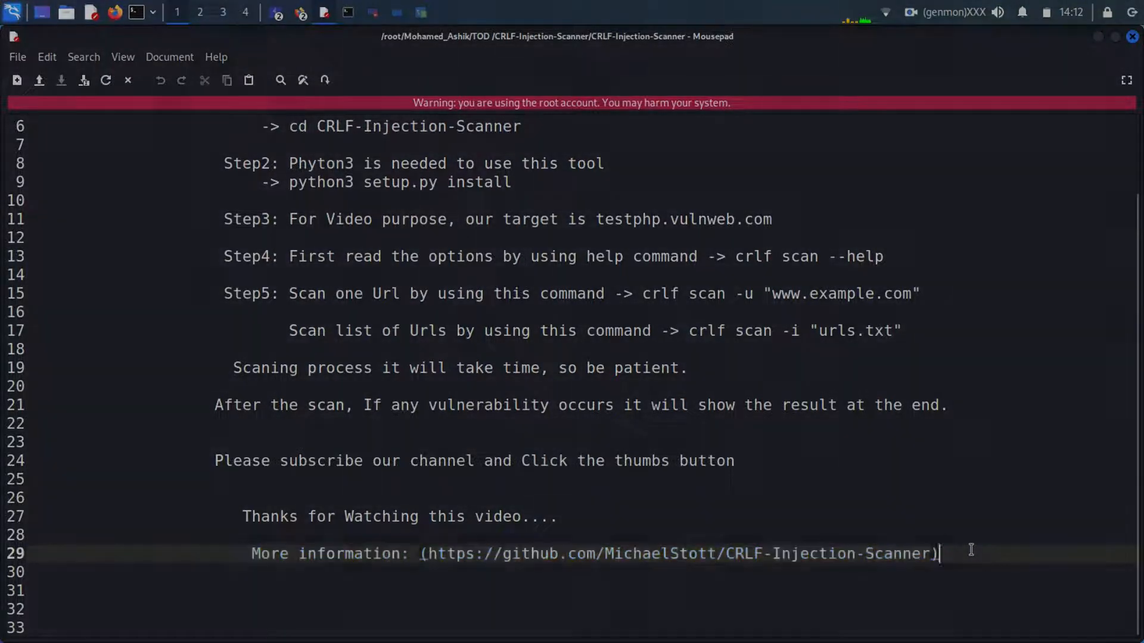